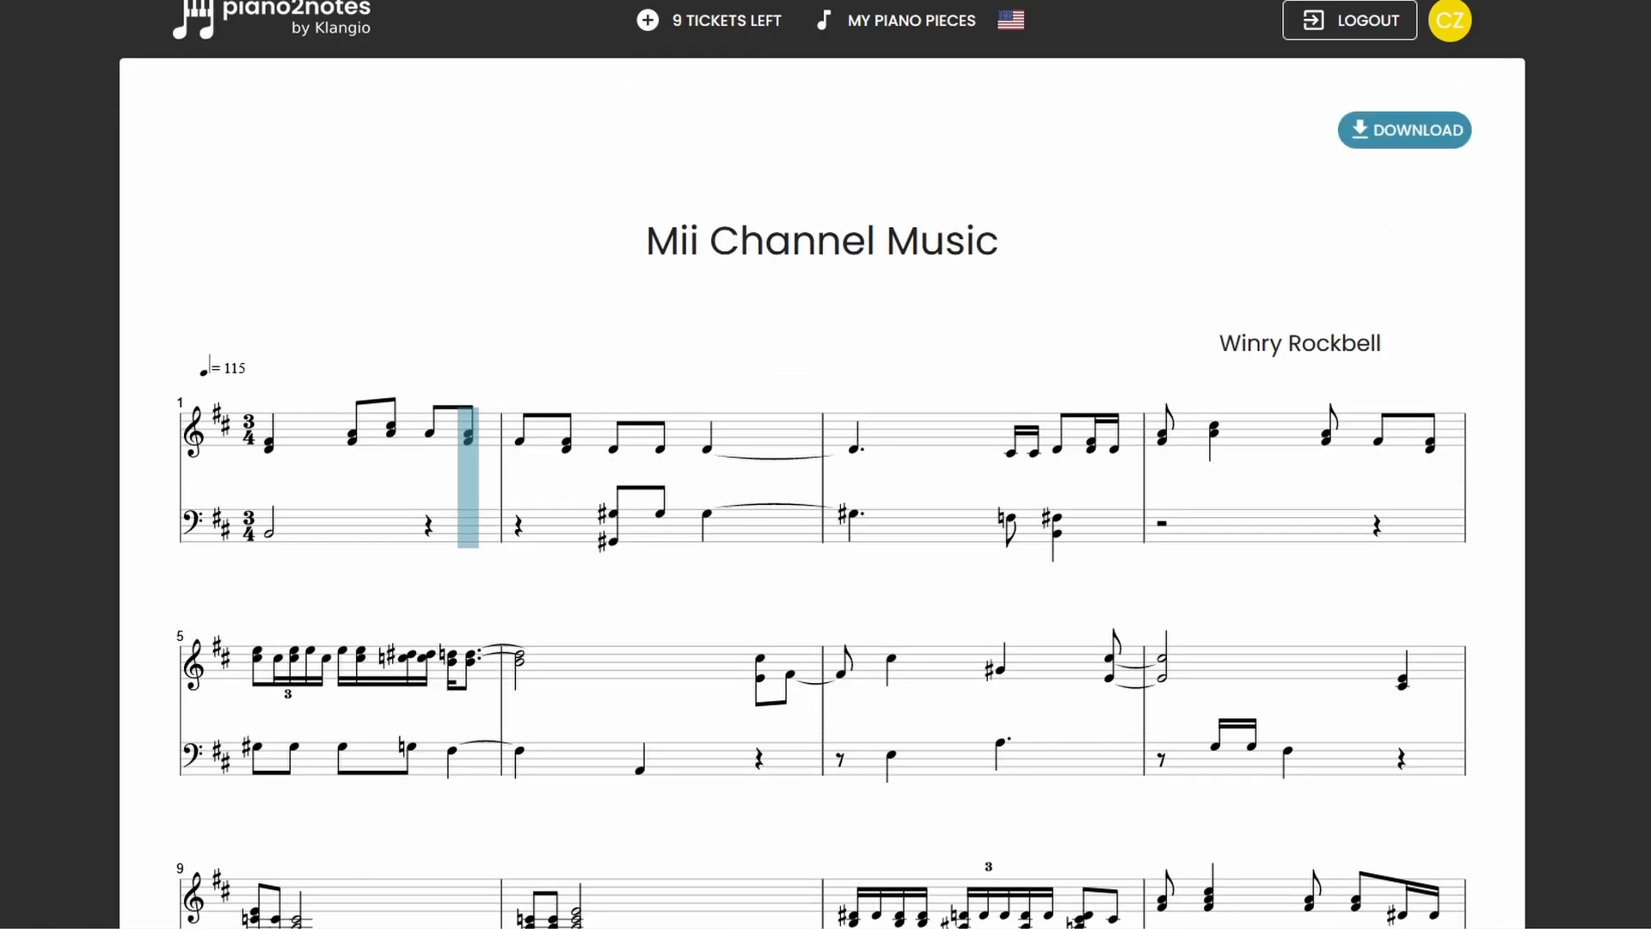
# - Open 'My best song' from My Songbook as sheet music with guitar tablature
pyautogui.scroll(-3)
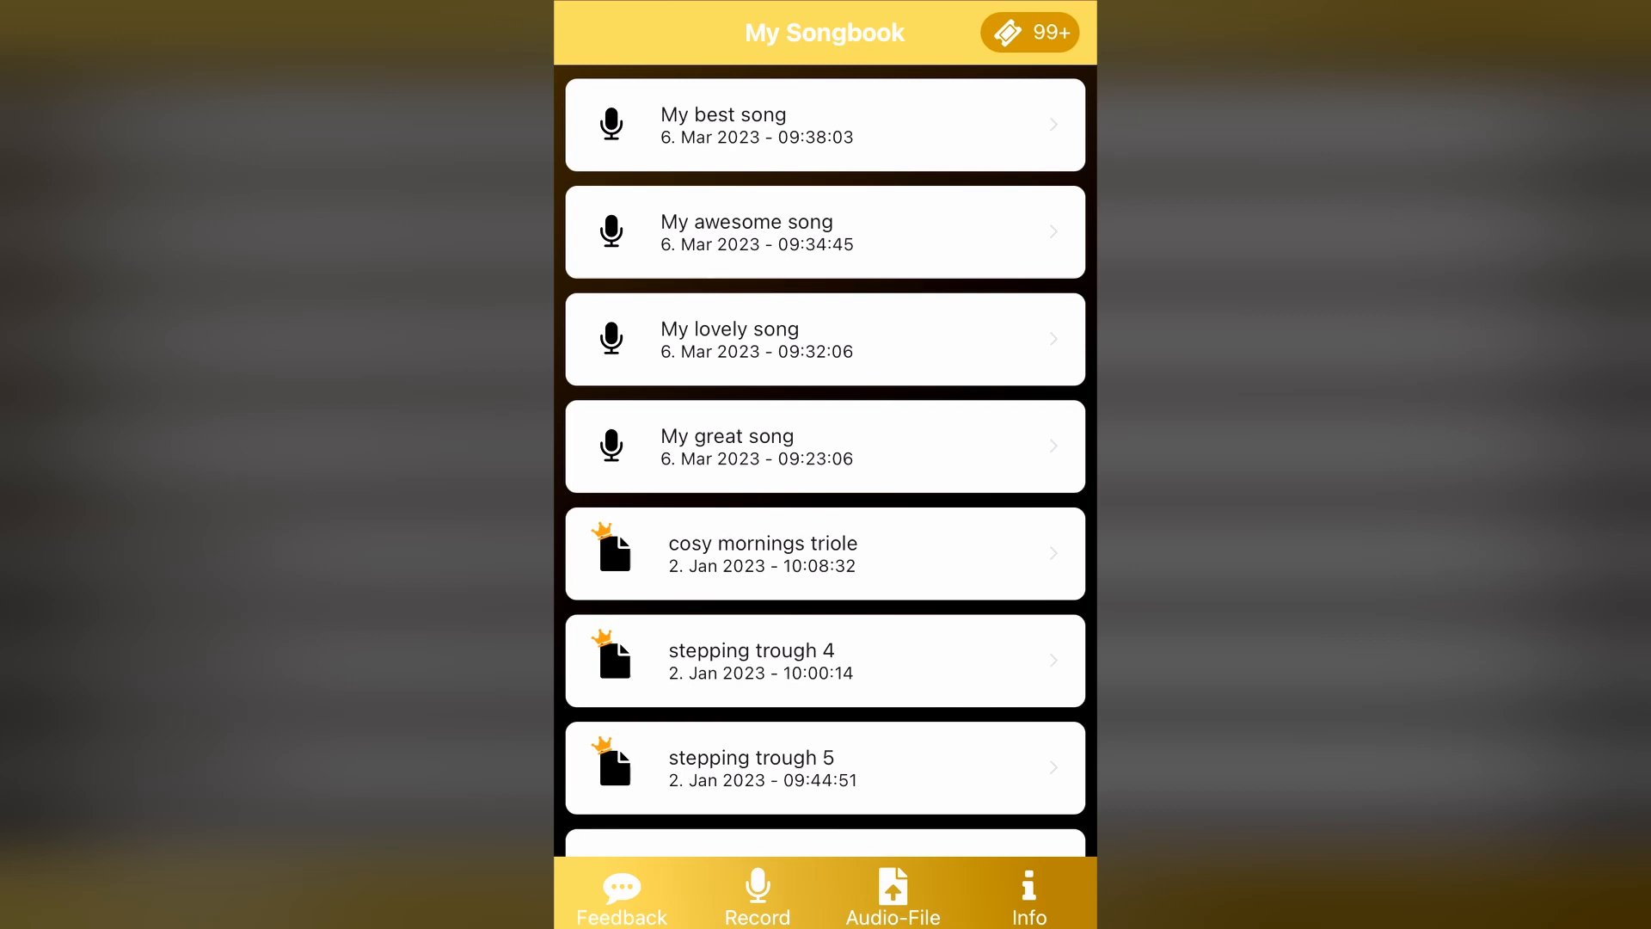
pyautogui.click(824, 123)
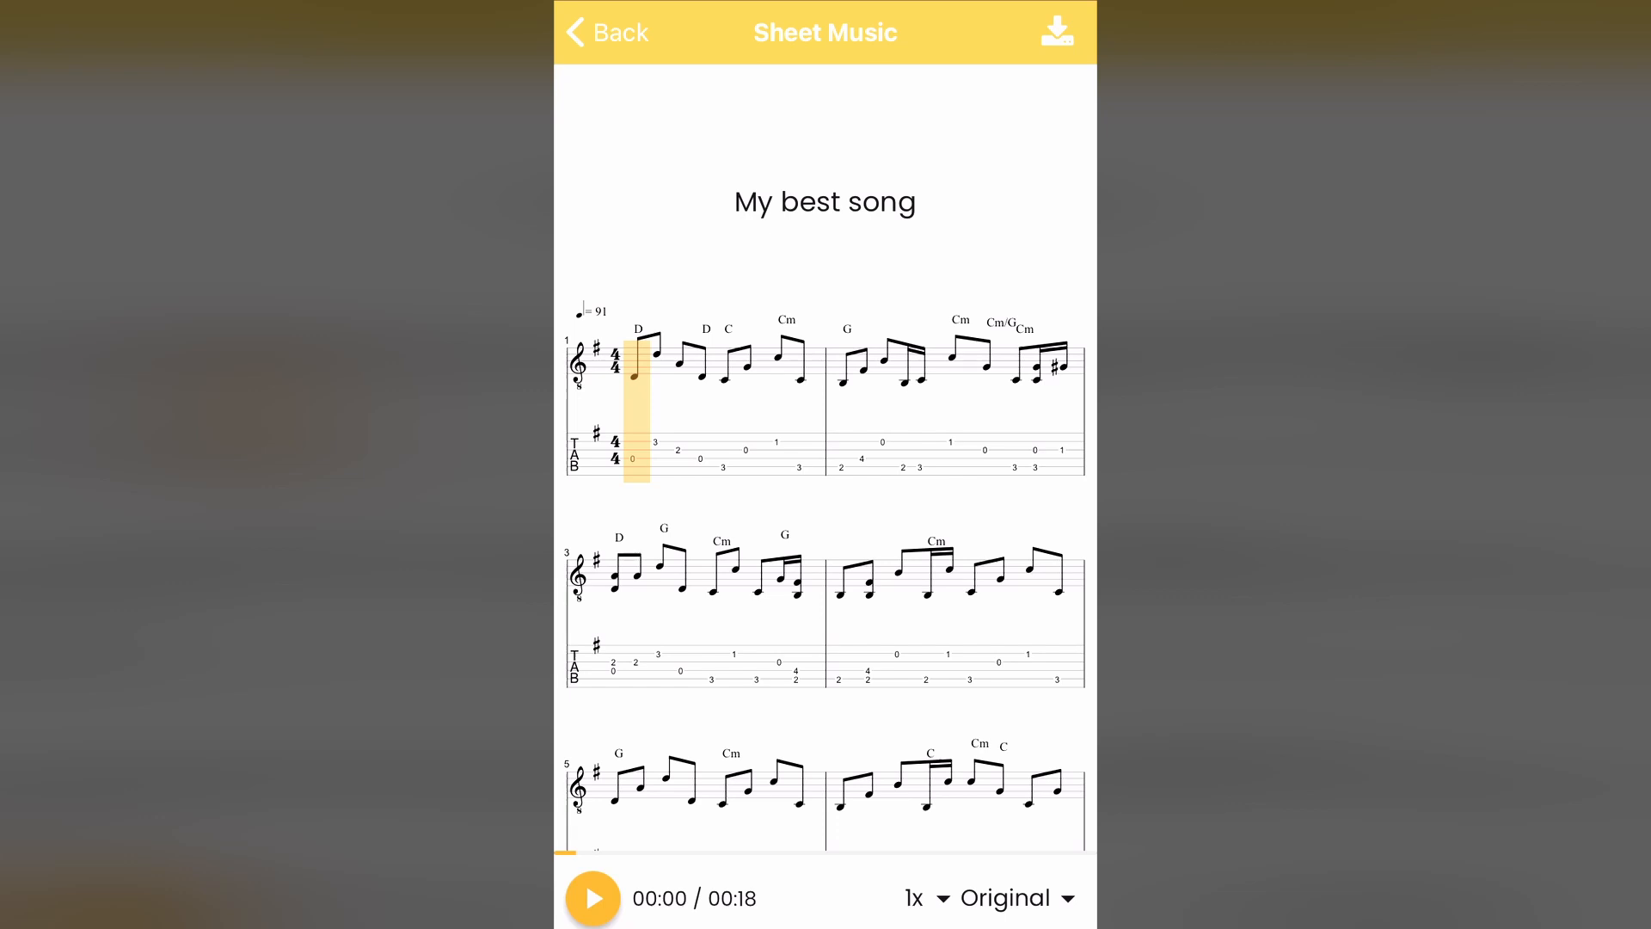
# - Switch playback from Original to Transcription and start playing with note highlighting
pyautogui.click(1016, 897)
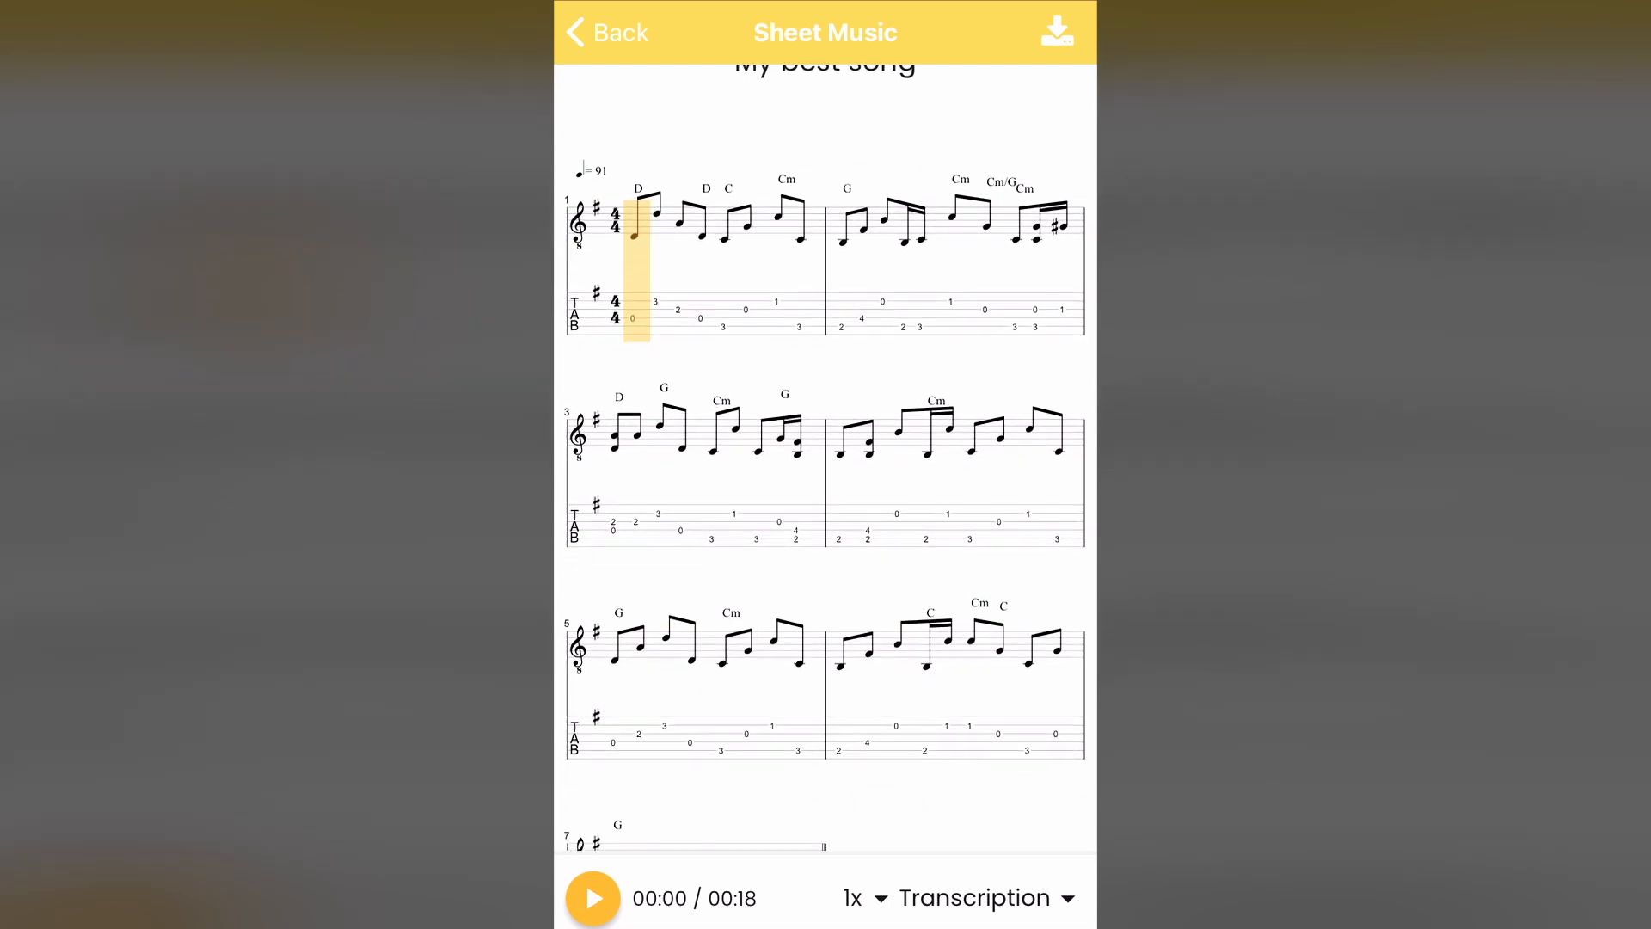
pyautogui.click(592, 898)
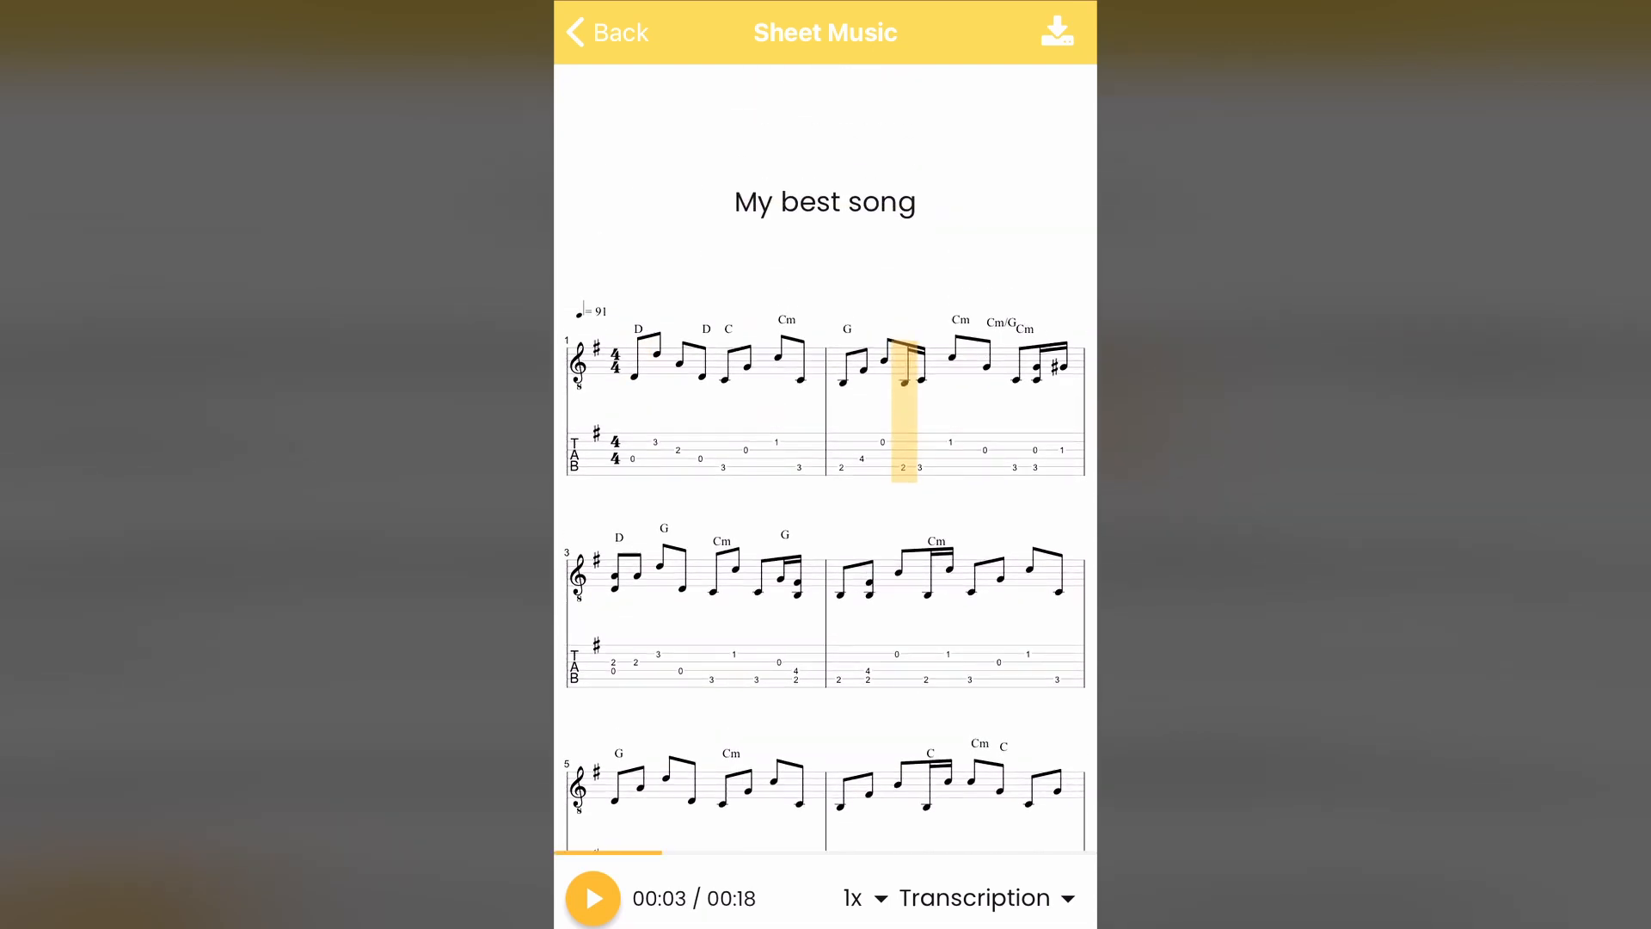
pyautogui.click(592, 898)
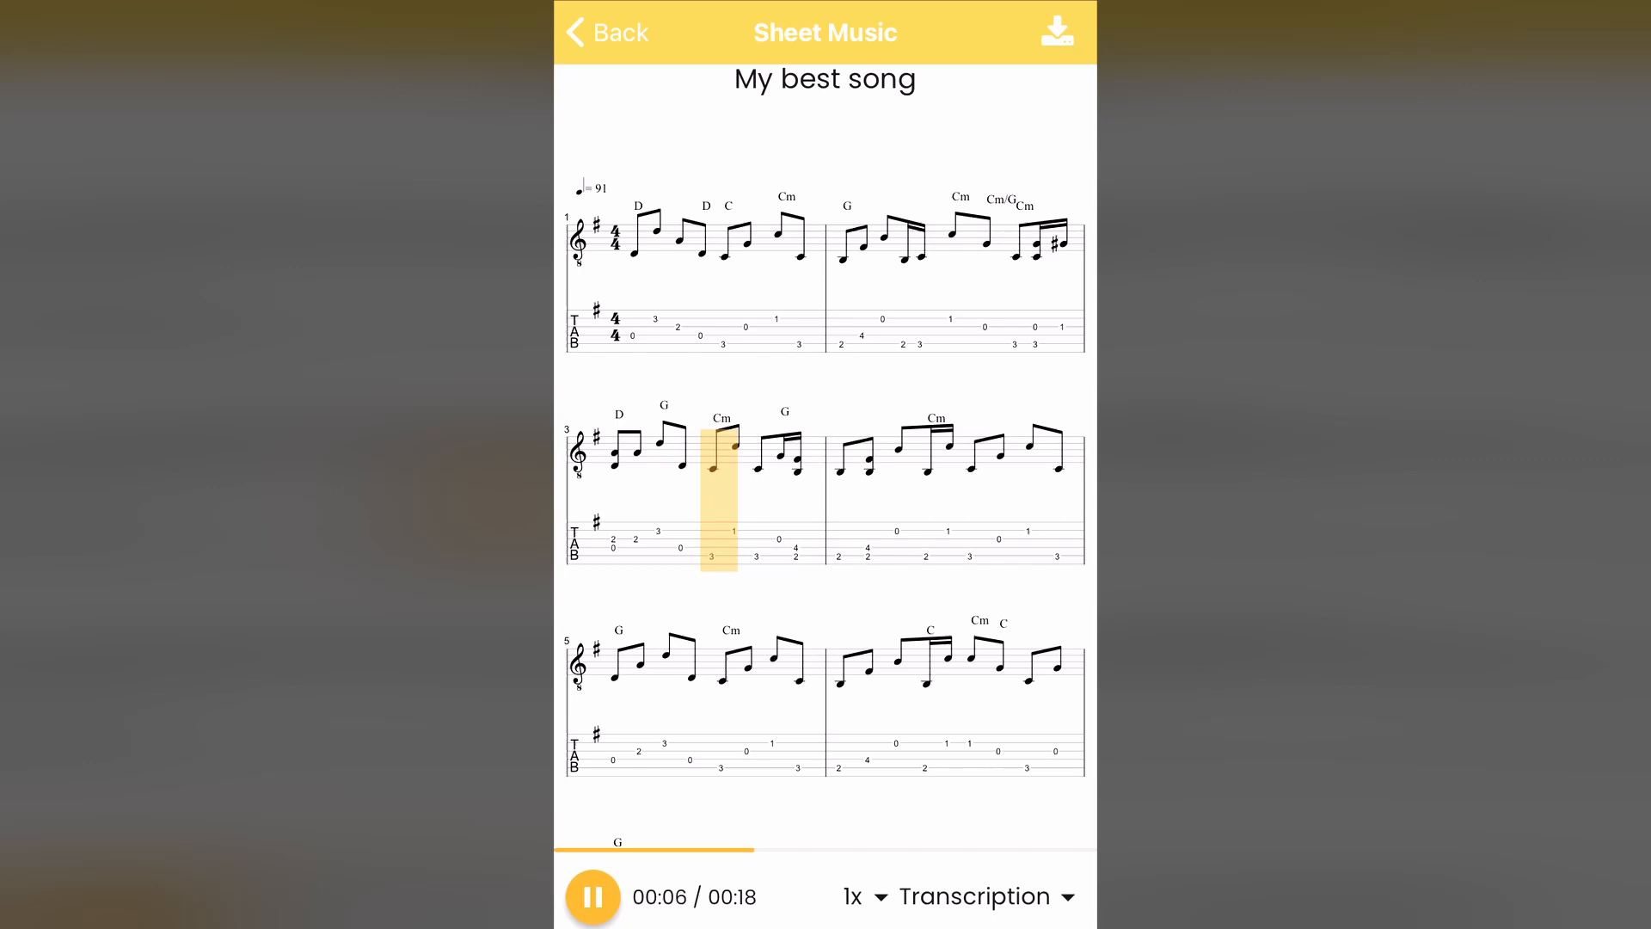